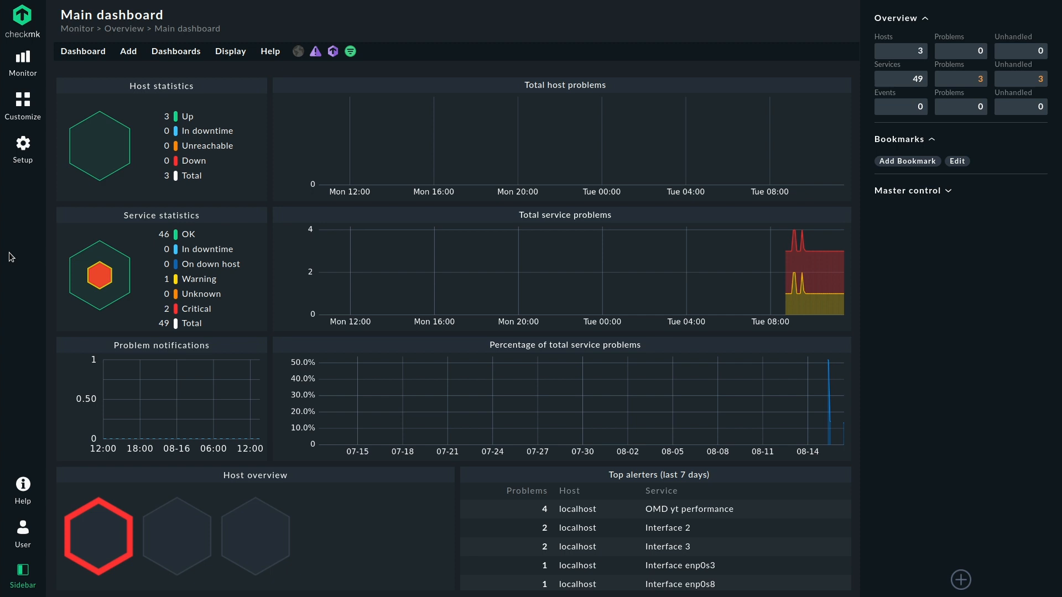
- Bring up the Setup menu from the left navigation bar
left_click(22, 147)
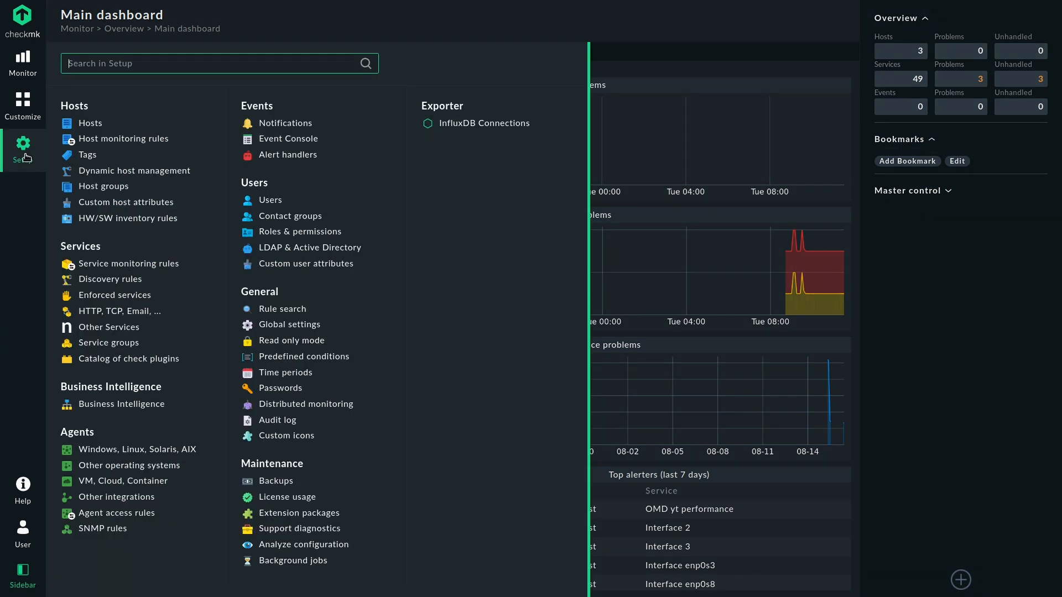
- Search Setup for 'mysql' and go to the MySQL Databases agent ruleset
type("mysql")
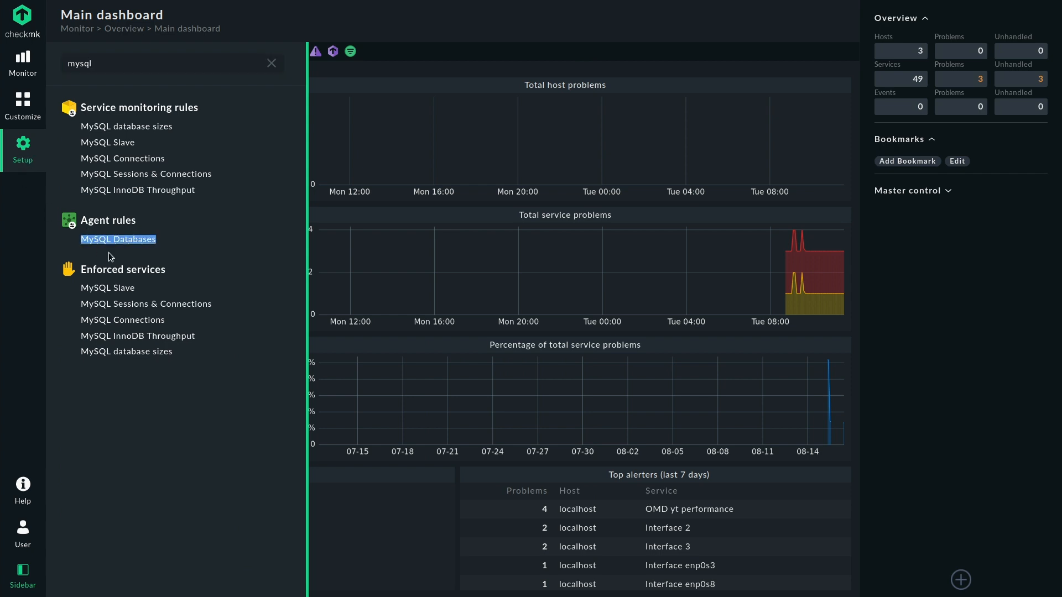
left_click(119, 239)
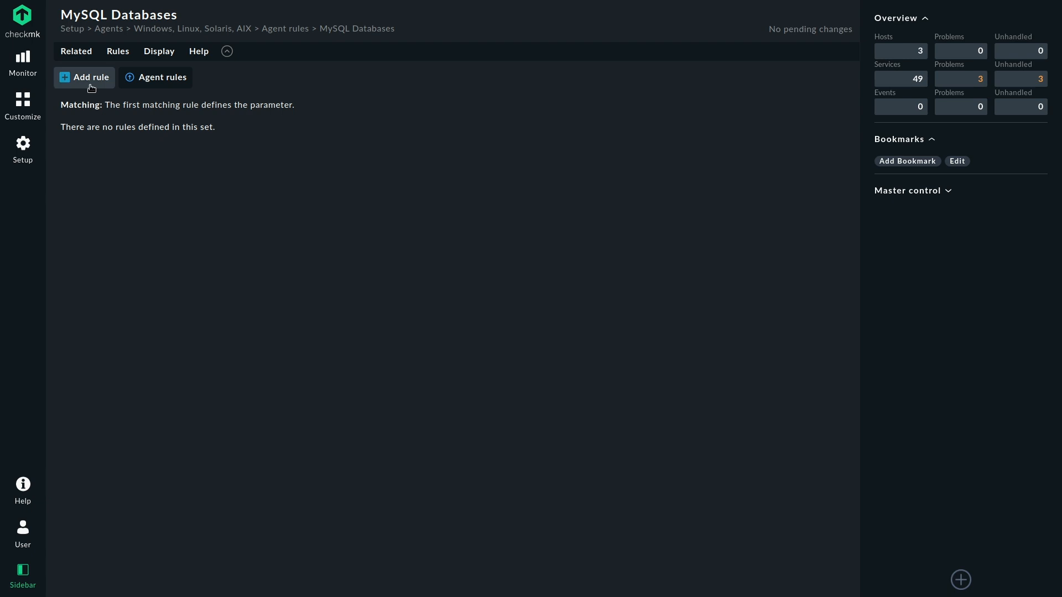
- Start a new MySQL Databases rule and begin a dated comment on it
left_click(84, 77)
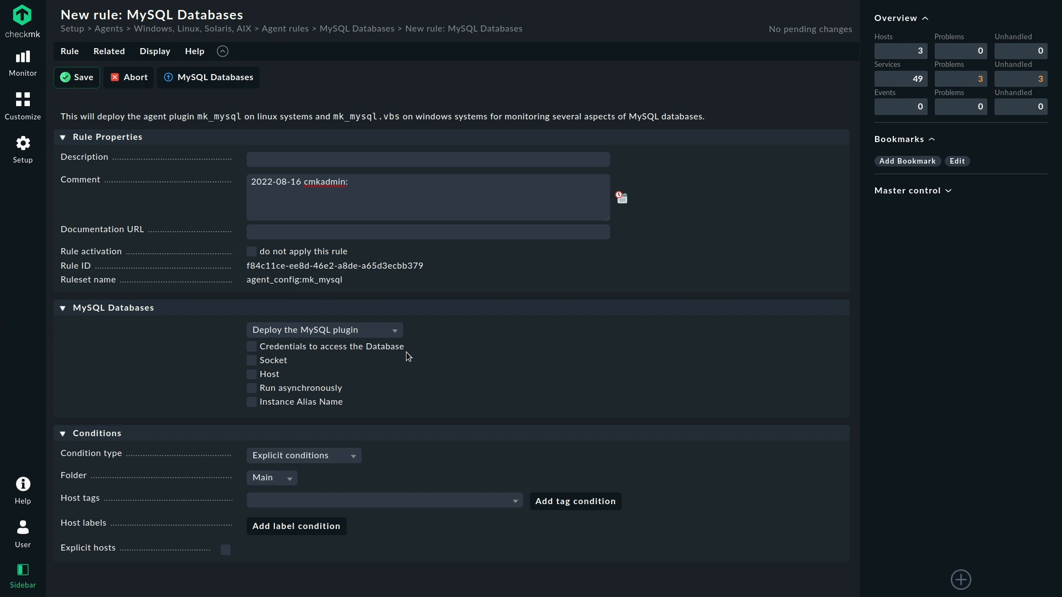
left_click(427, 197)
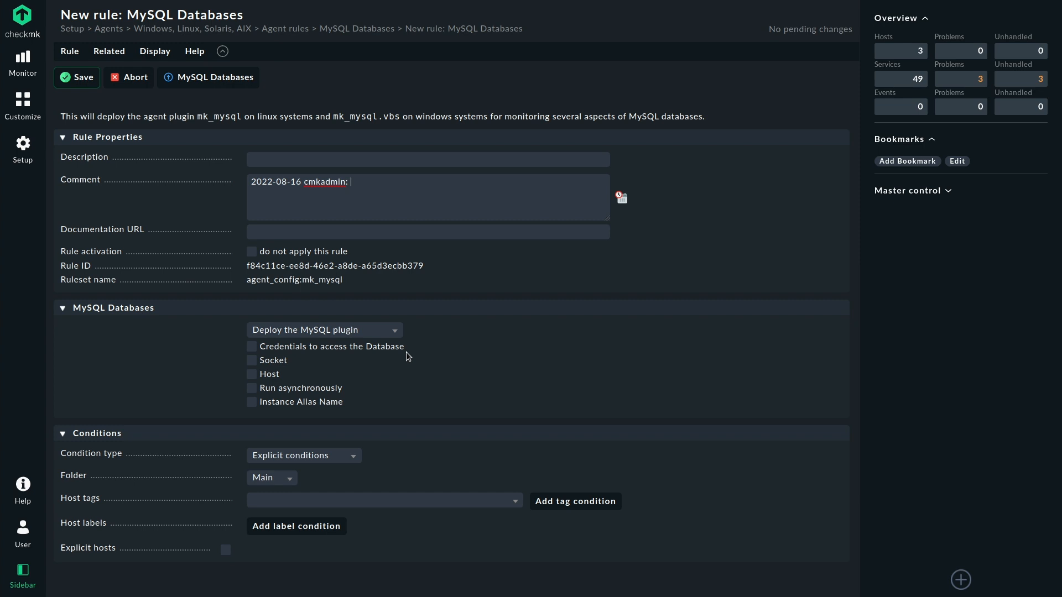
mouse_move(327, 358)
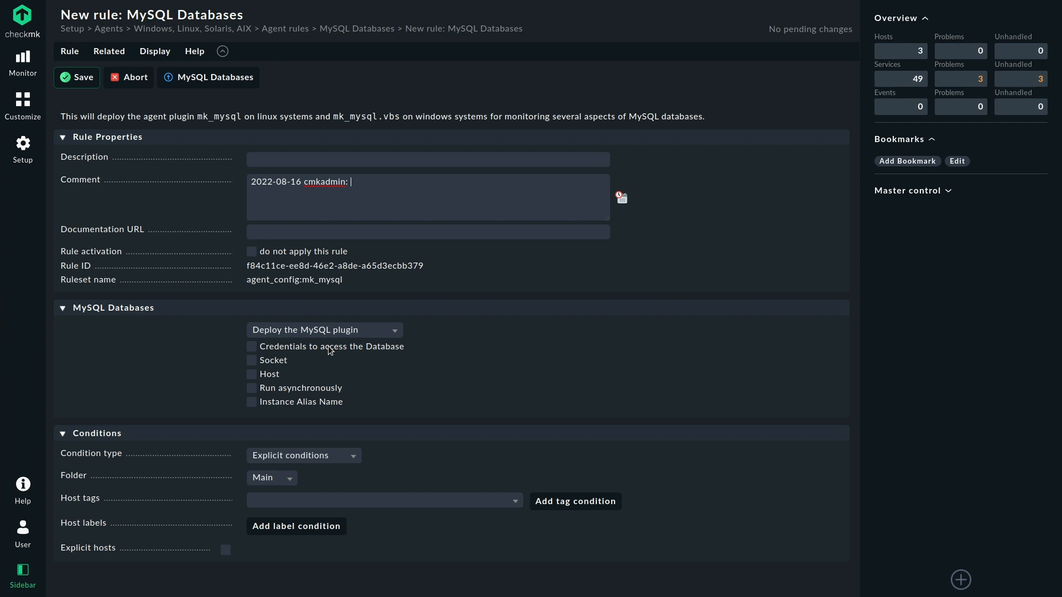
mouse_move(312, 391)
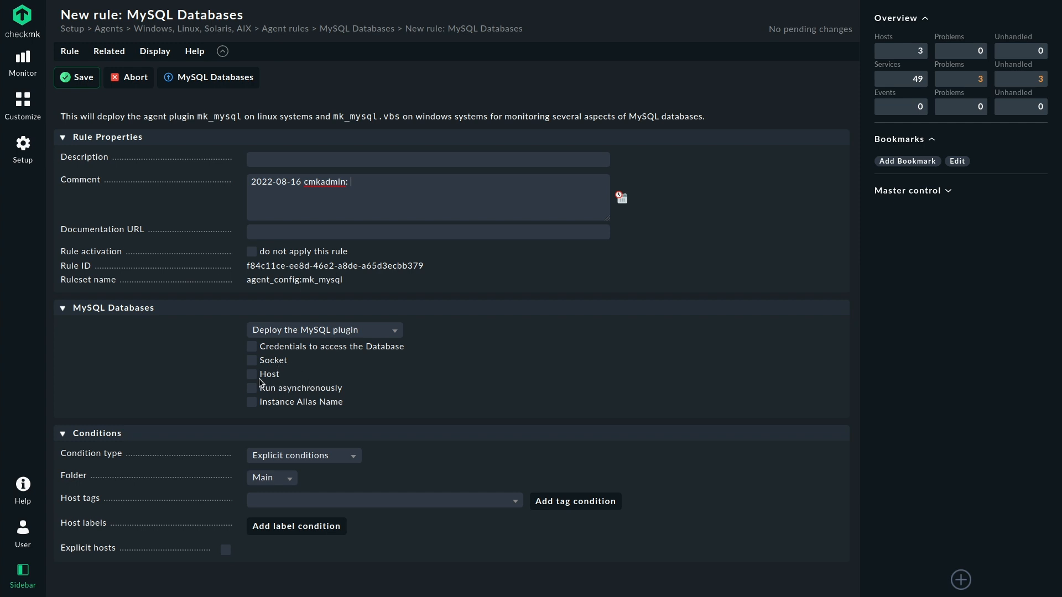
mouse_move(249, 404)
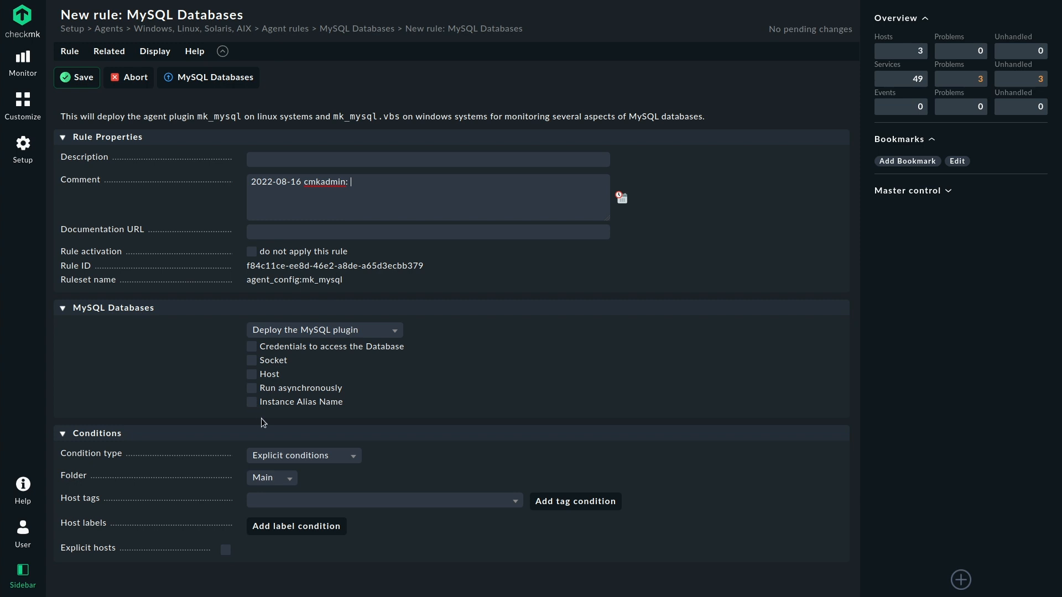
mouse_move(308, 363)
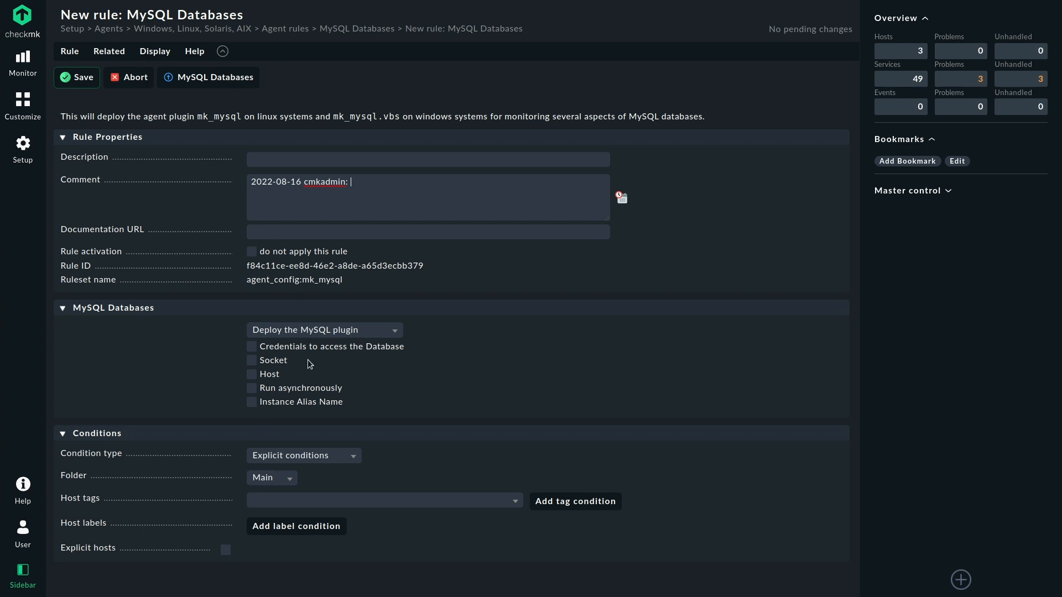
mouse_move(332, 329)
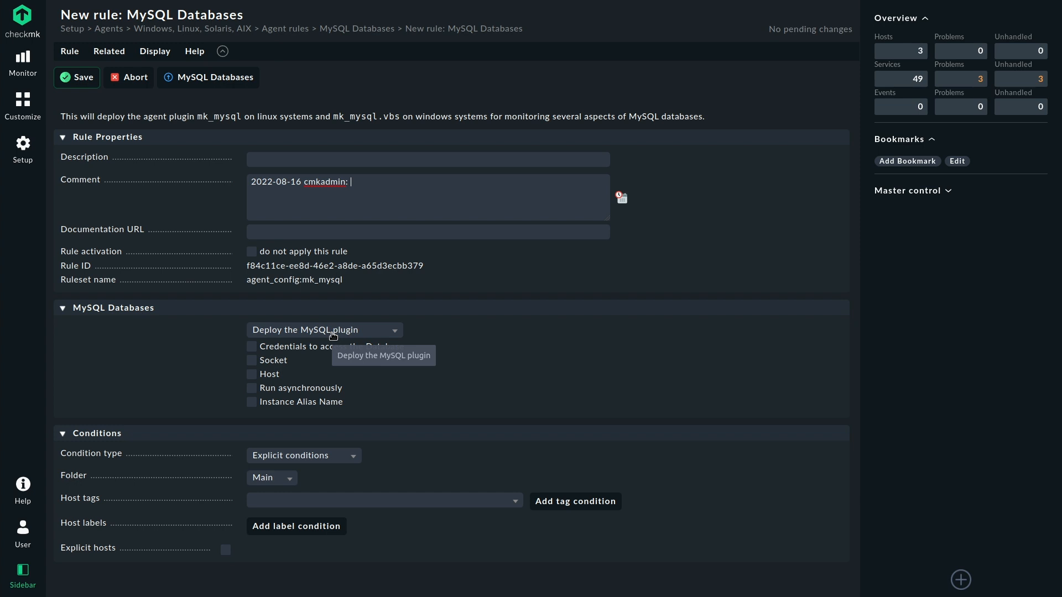
mouse_move(243, 483)
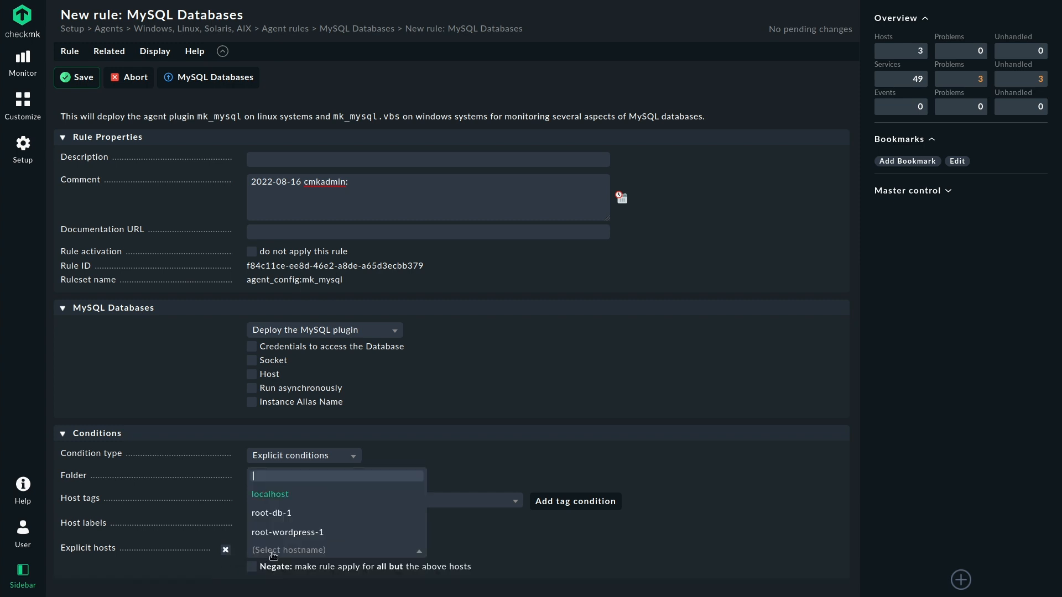
- Restrict the MySQL Databases rule to host localhost and save it
left_click(270, 493)
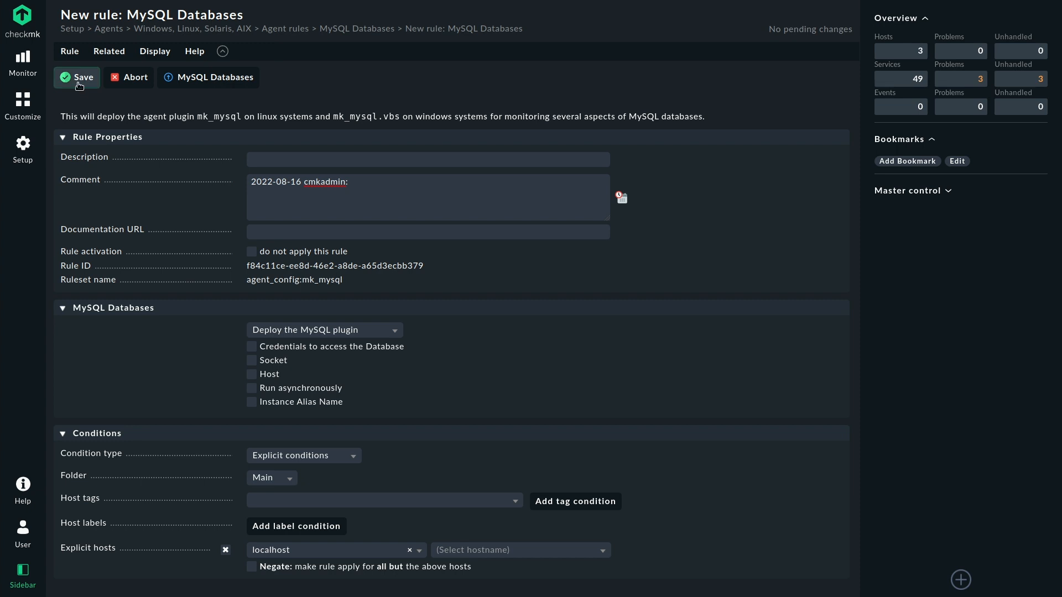
left_click(78, 77)
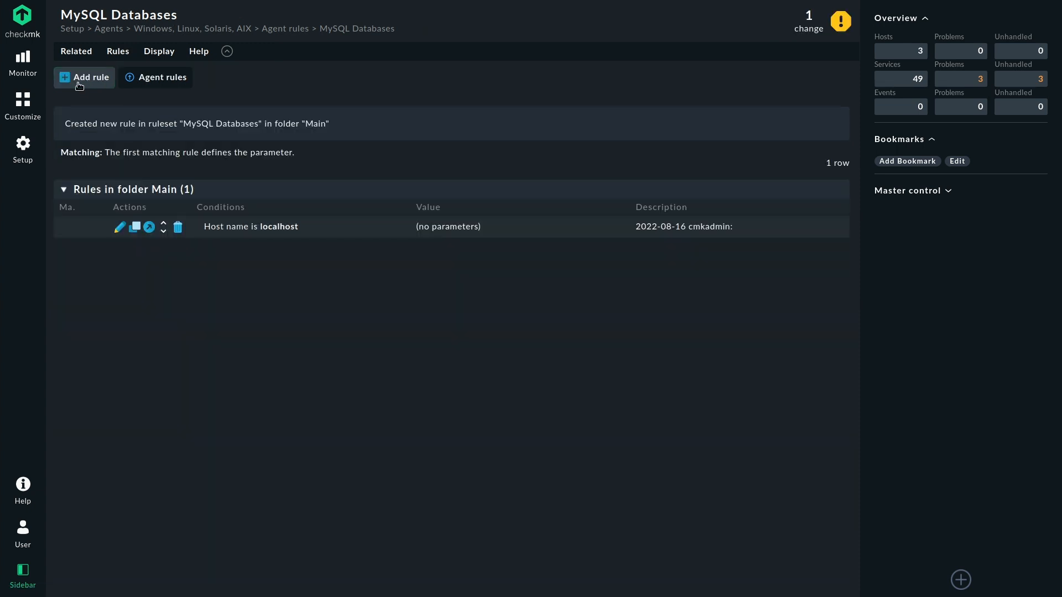
mouse_move(22, 149)
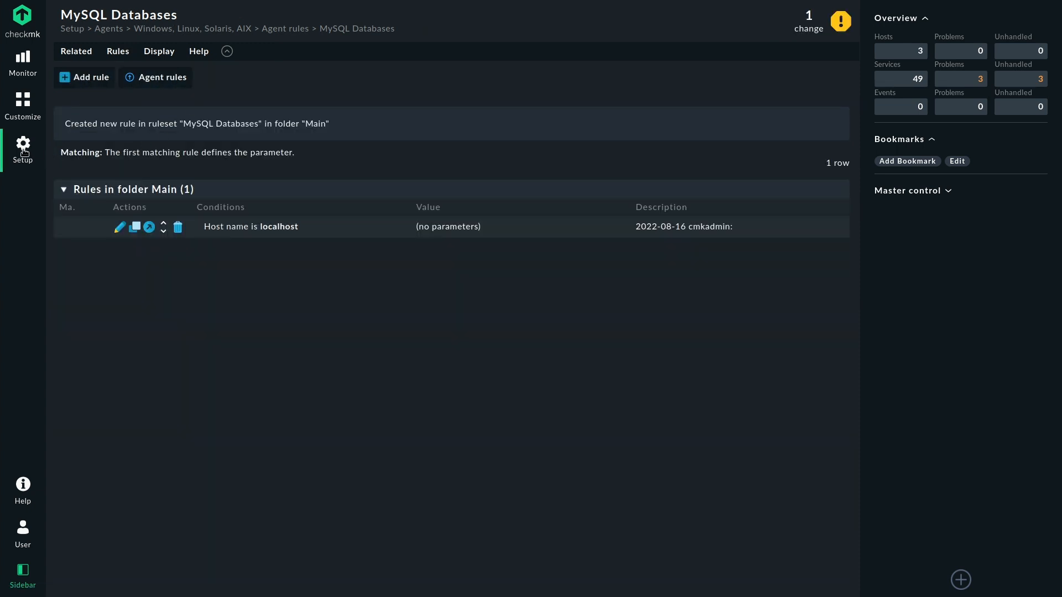
- Search Setup for 'postgres' and go to the PostgreSQL database and sessions ruleset
left_click(23, 150)
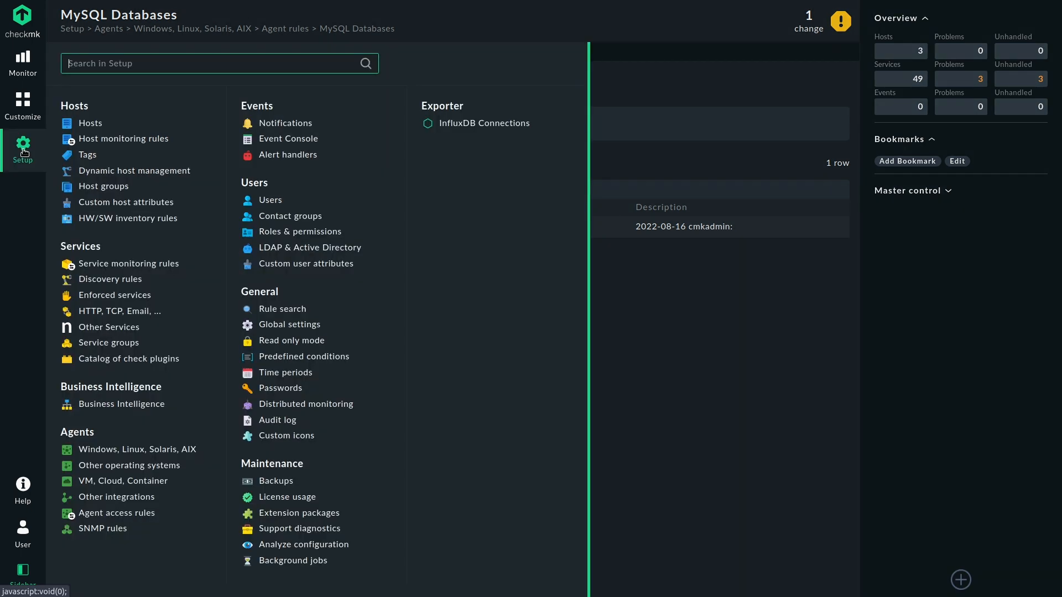
type("p")
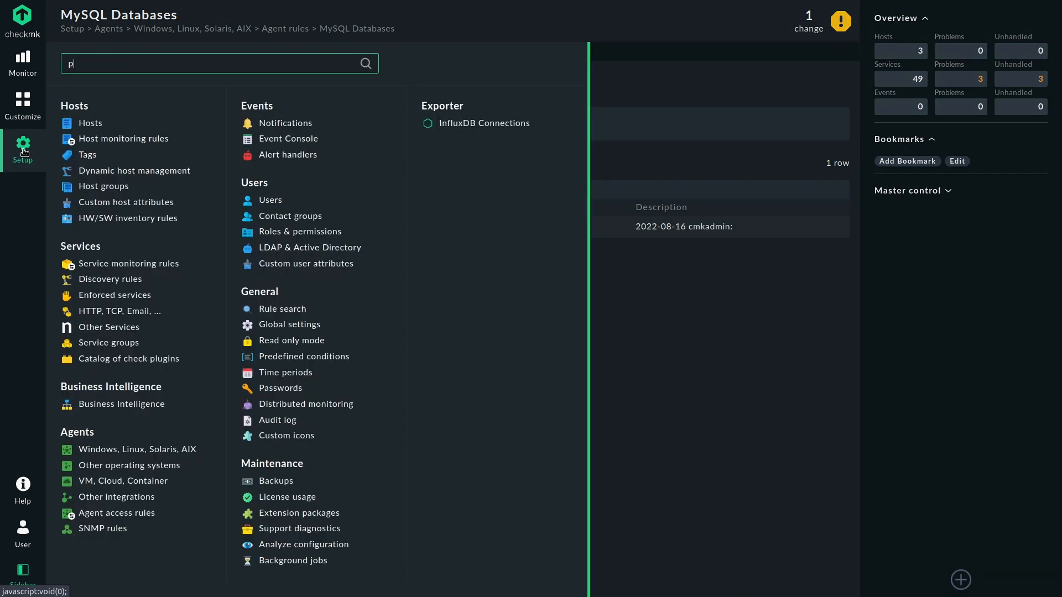
type("ostgres")
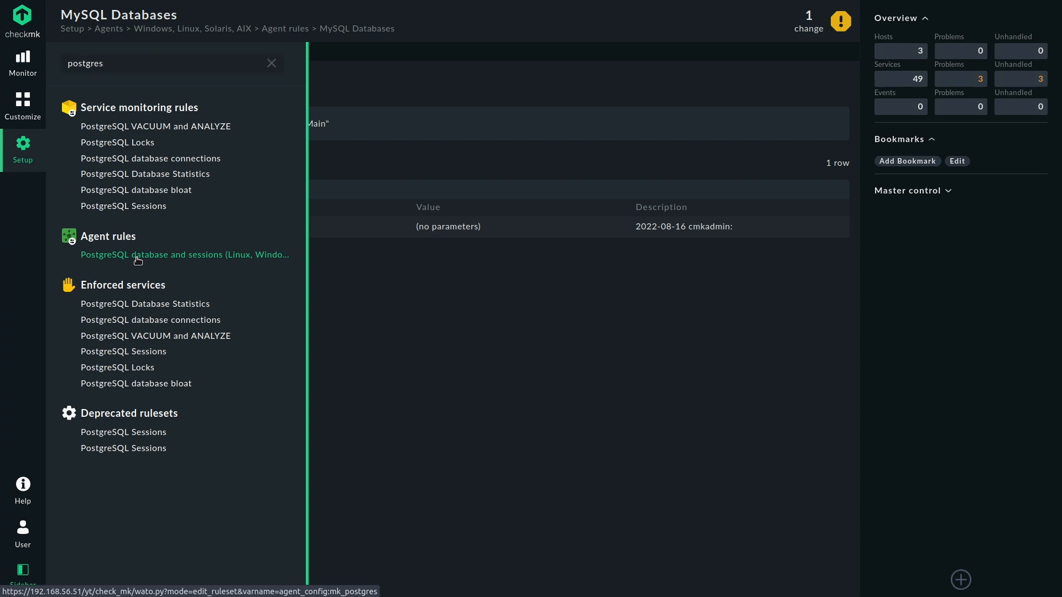
left_click(184, 254)
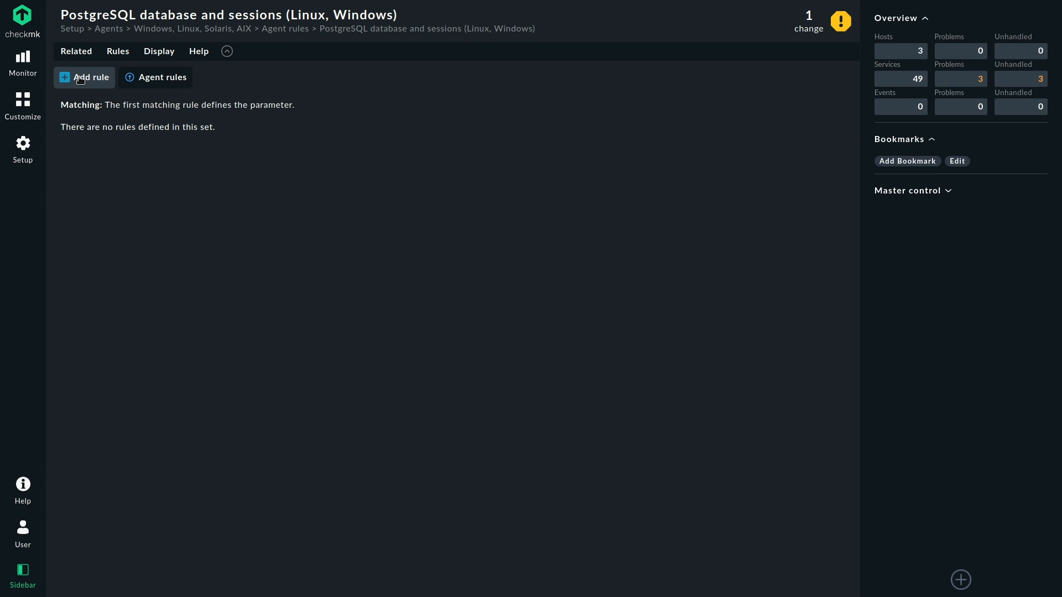
- Create a PostgreSQL plugin rule restricted to explicit host localhost and save it
left_click(84, 77)
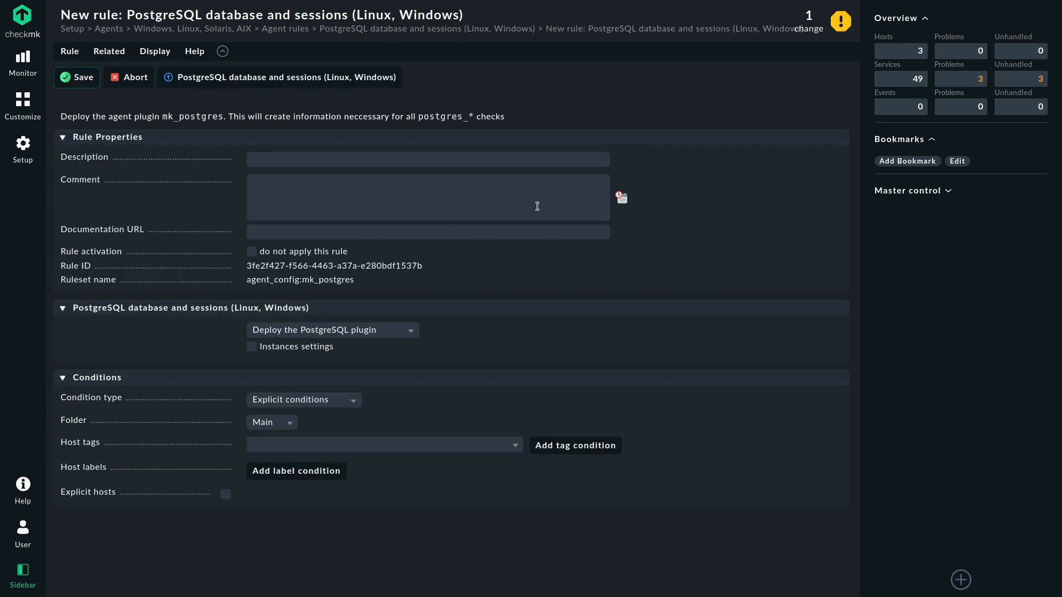
left_click(619, 197)
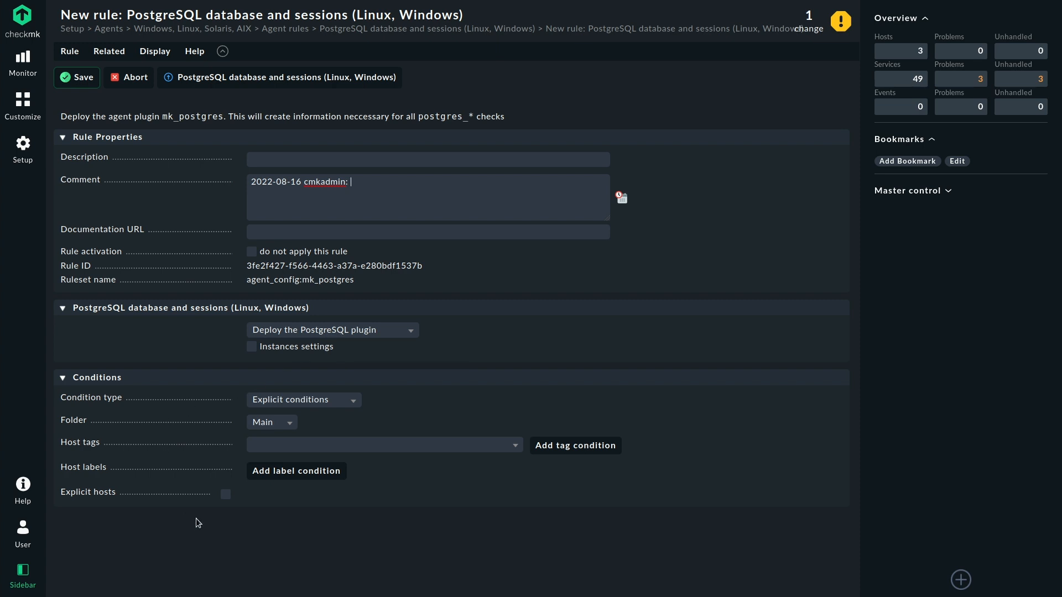
left_click(226, 493)
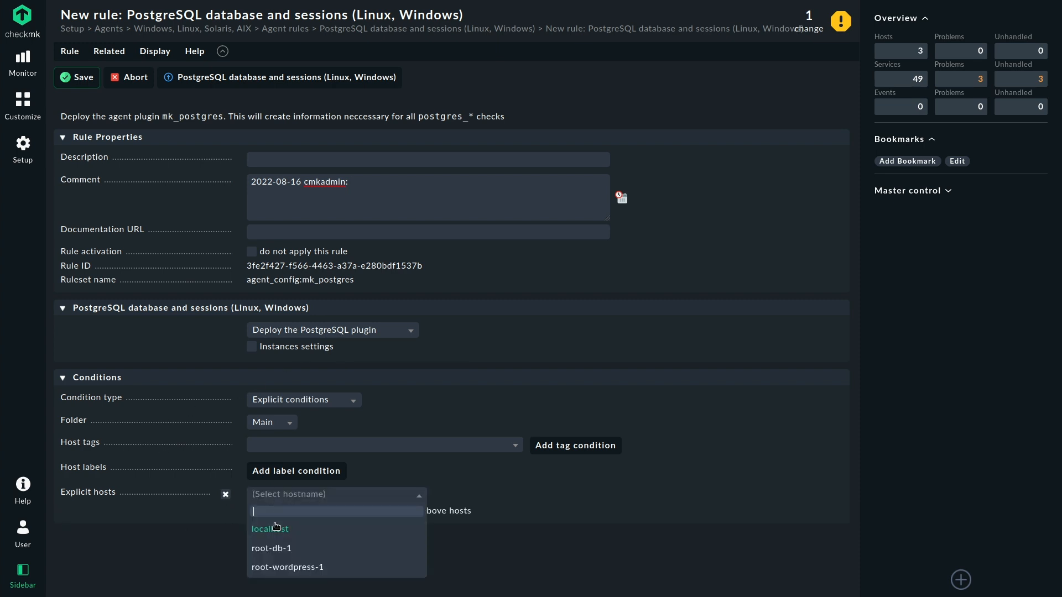
left_click(270, 529)
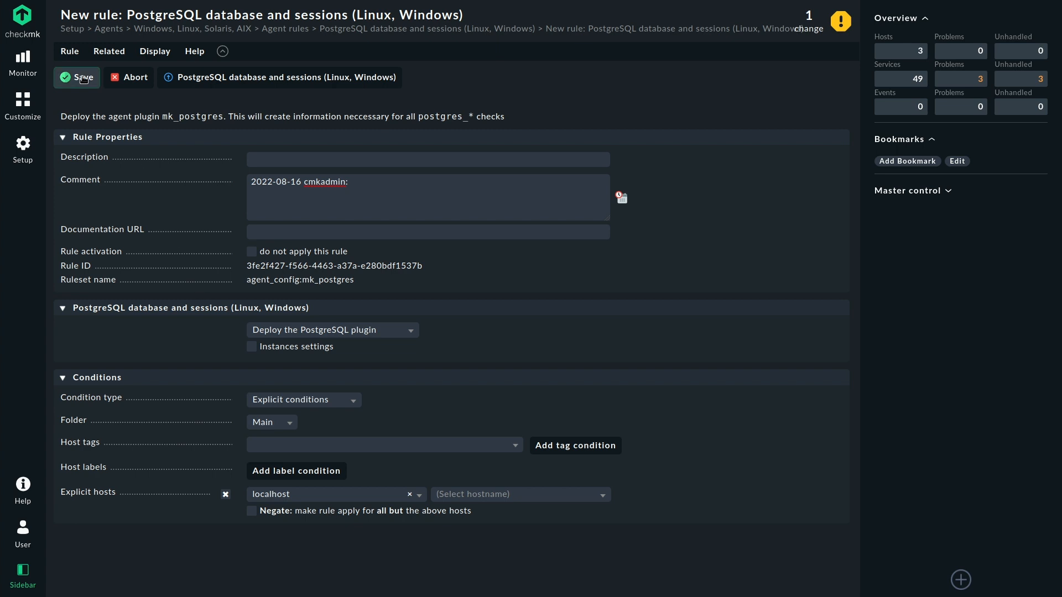
left_click(77, 78)
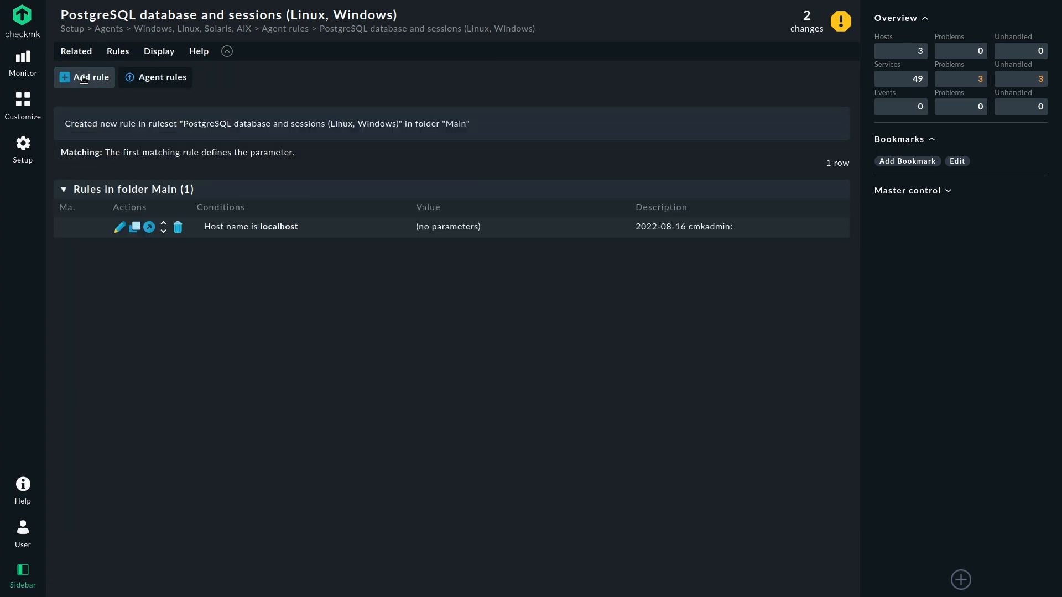
mouse_move(786, 40)
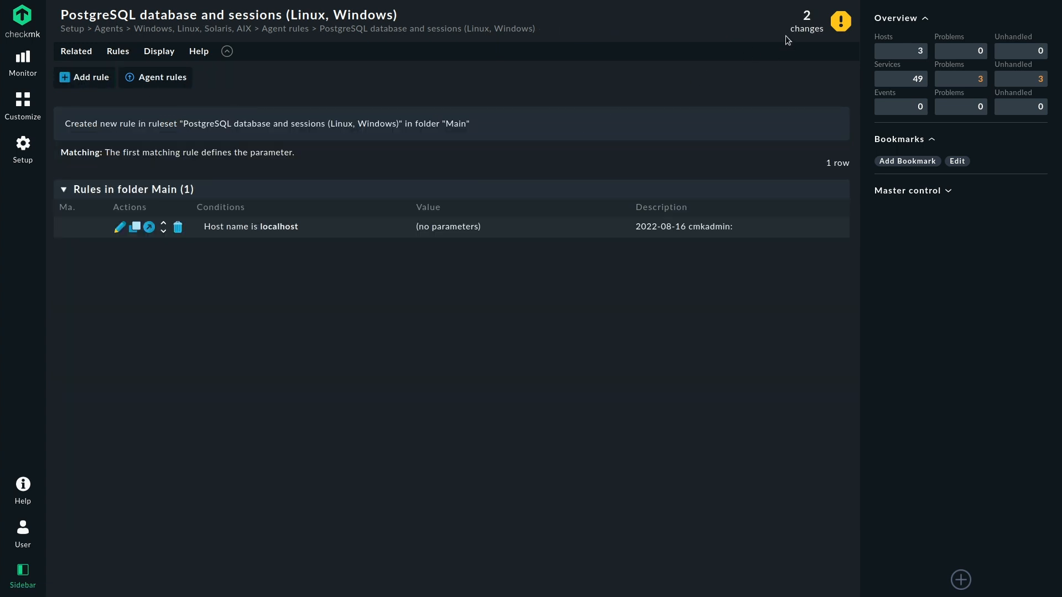
- Review the two pending changes and activate them on the selected site
left_click(806, 22)
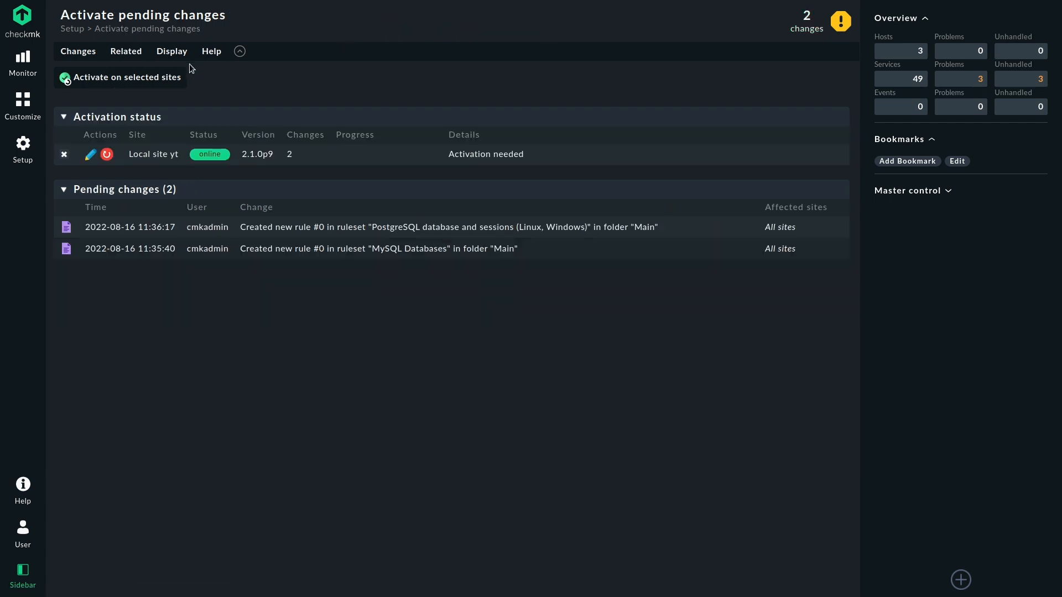
left_click(122, 78)
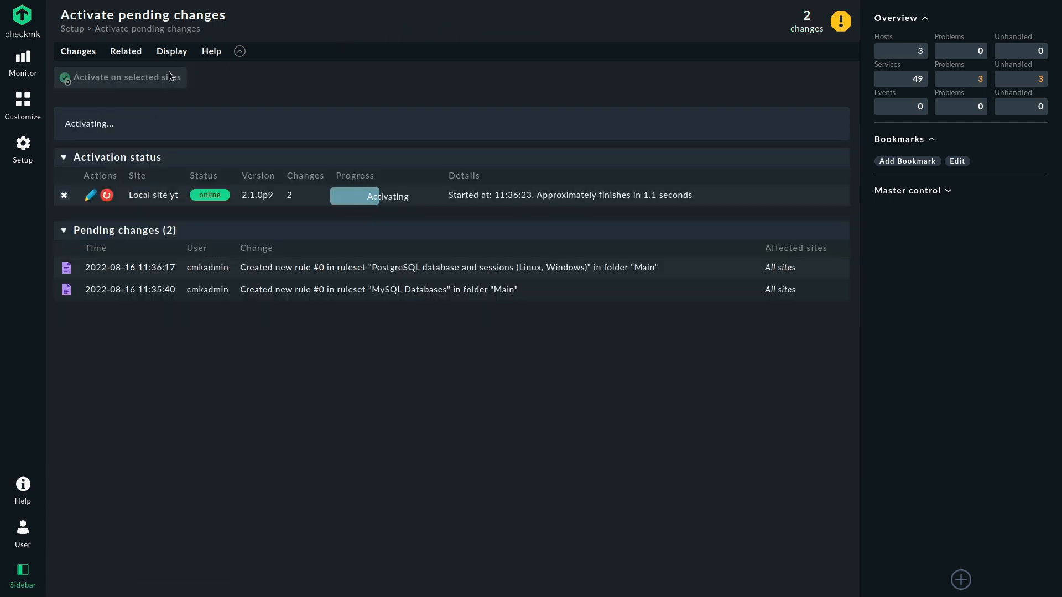
- Go to the Windows, Linux, Solaris, AIX agents page via Setup to check baking
left_click(23, 149)
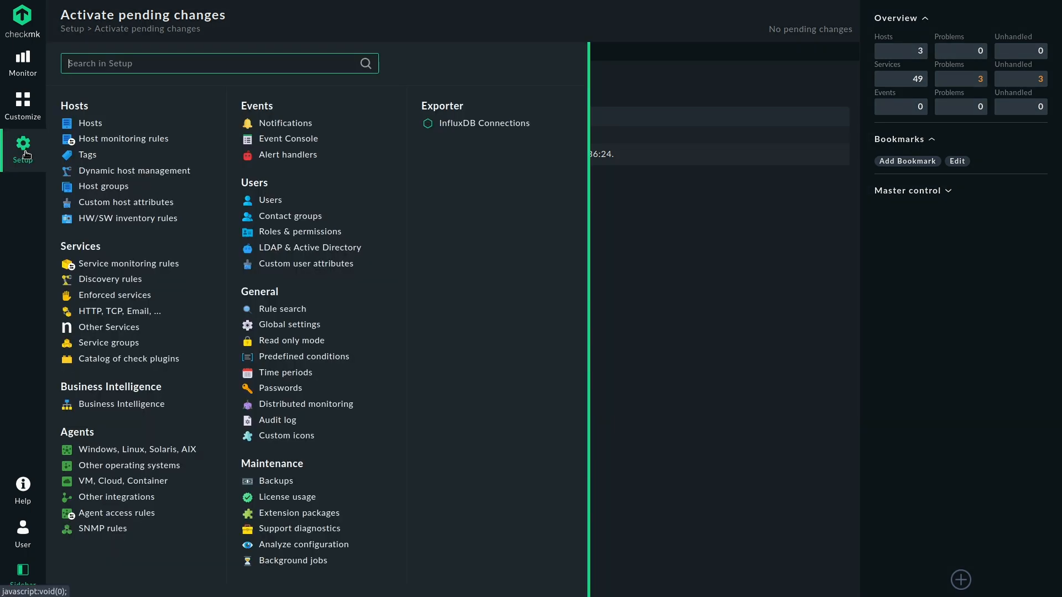
mouse_move(135, 449)
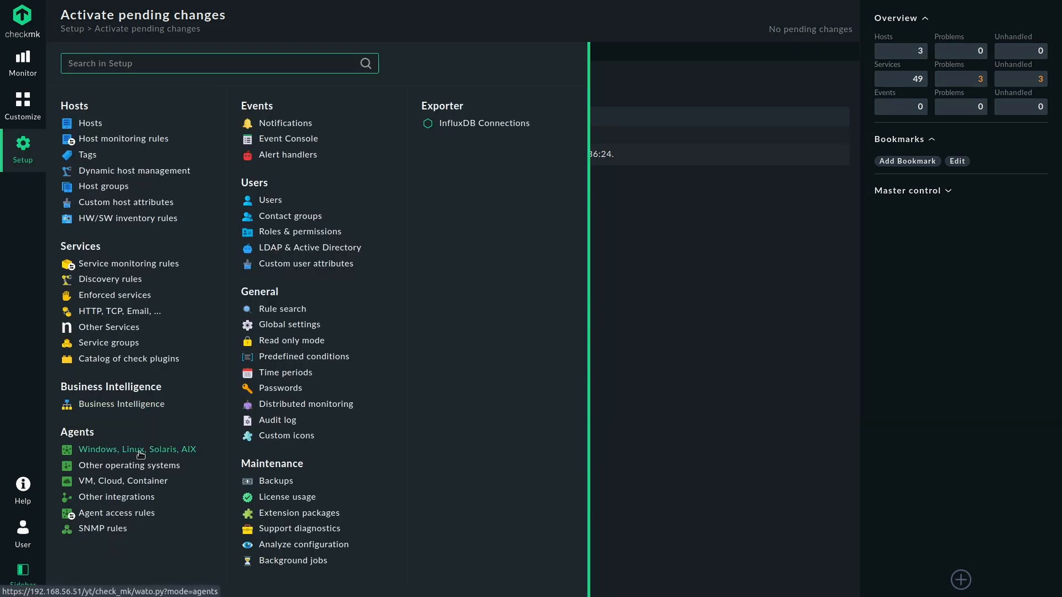
left_click(137, 448)
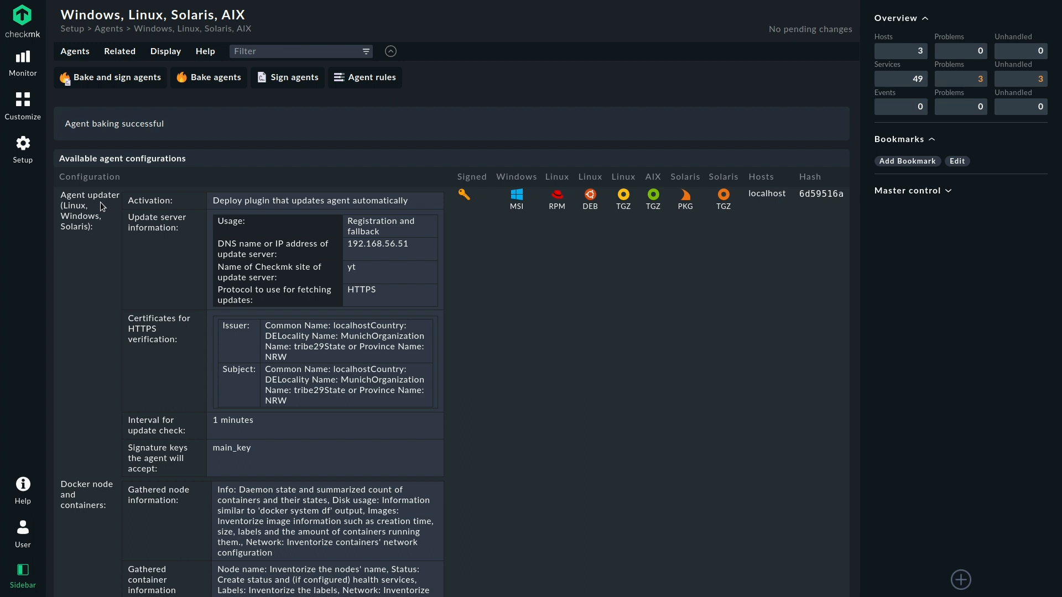
scroll("down", 3)
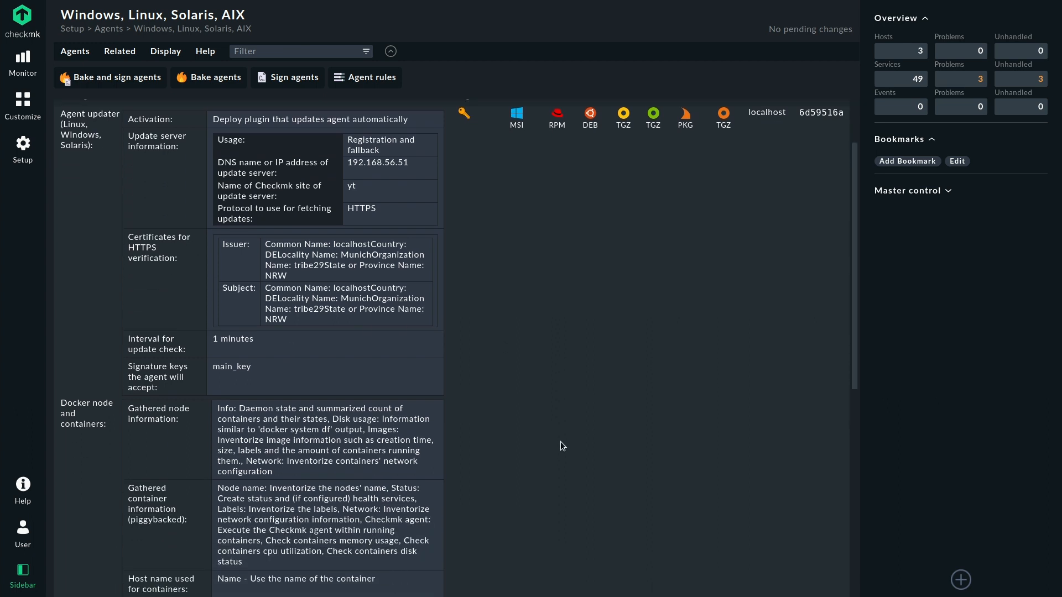
scroll("down", 3)
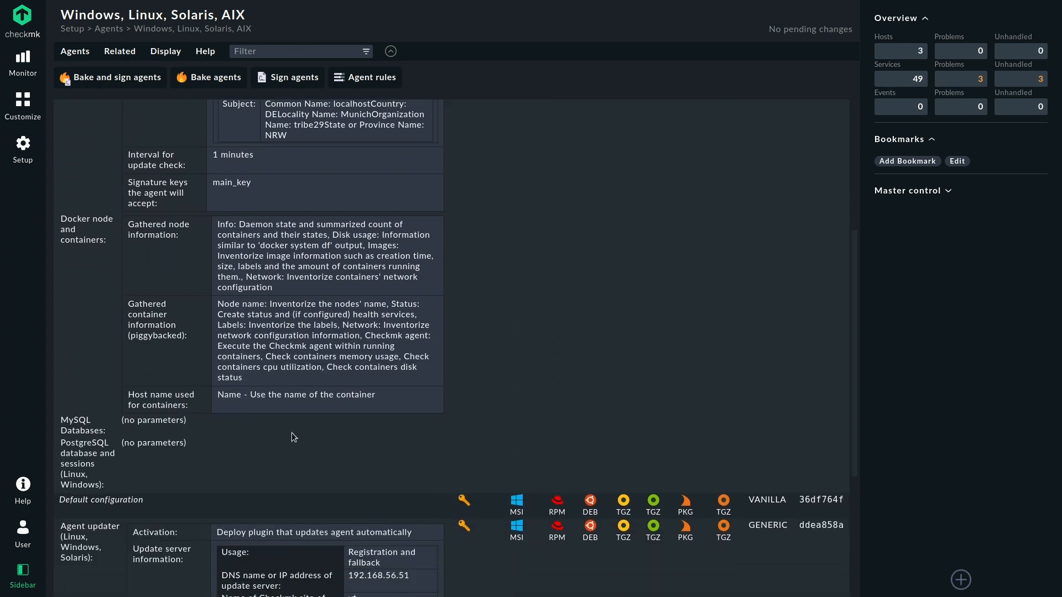
scroll("down", 3)
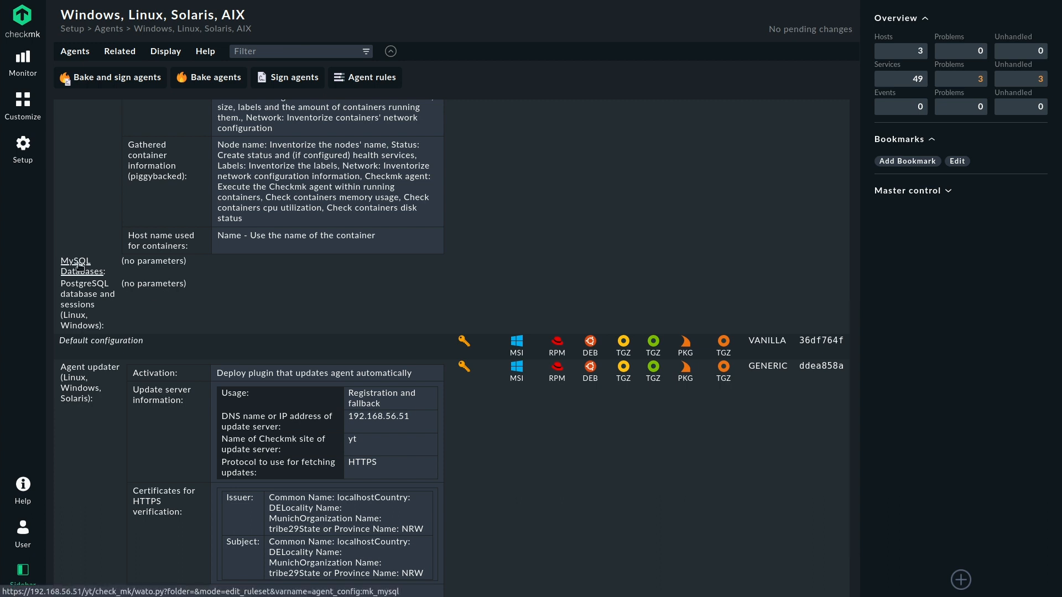
mouse_move(76, 298)
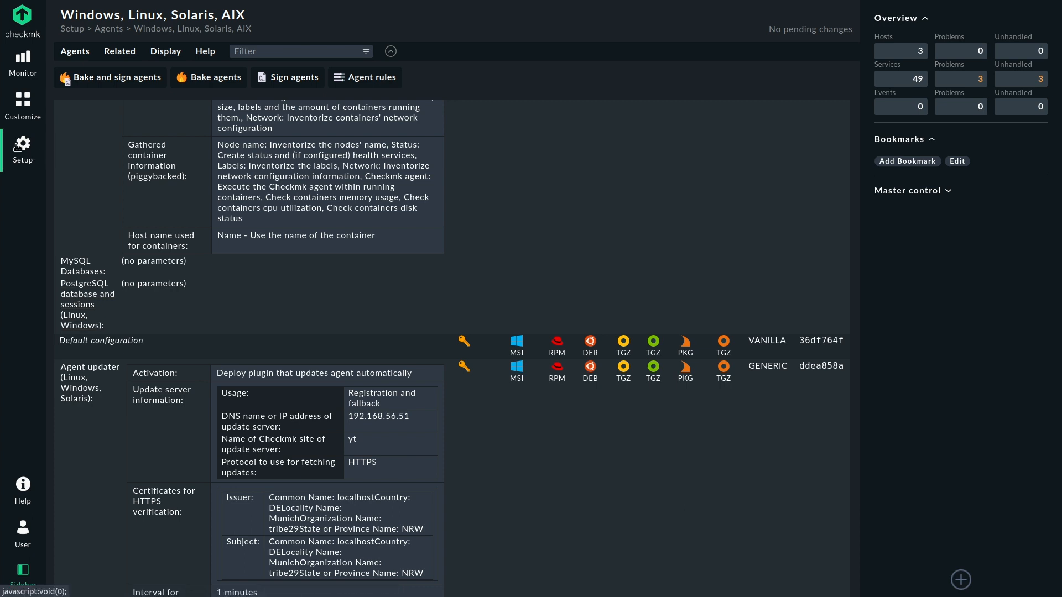
- Find host localhost via a Setup search for 'local' and go to its service configuration
left_click(22, 143)
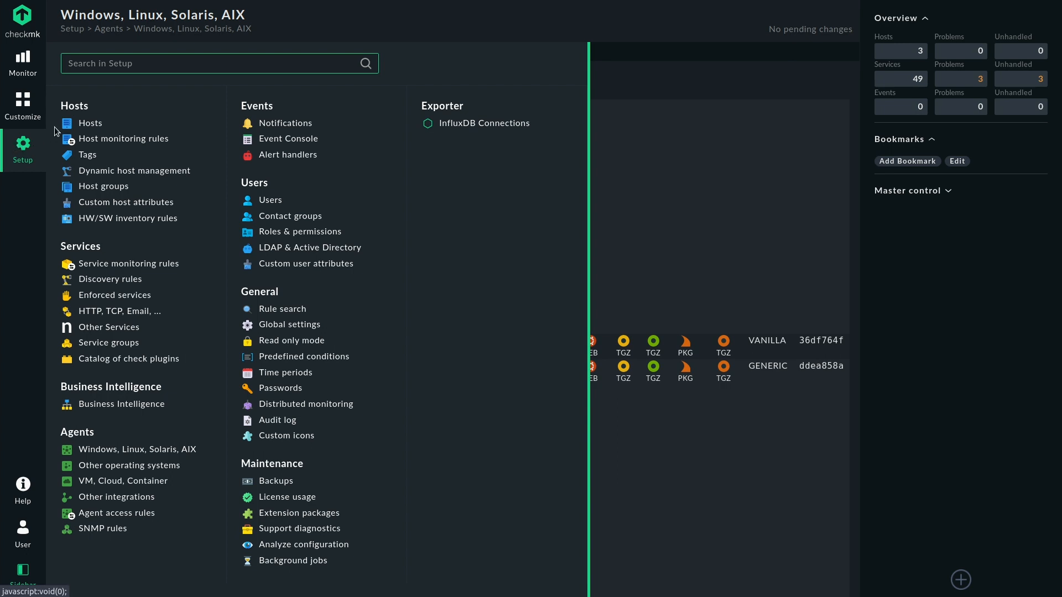
type("local")
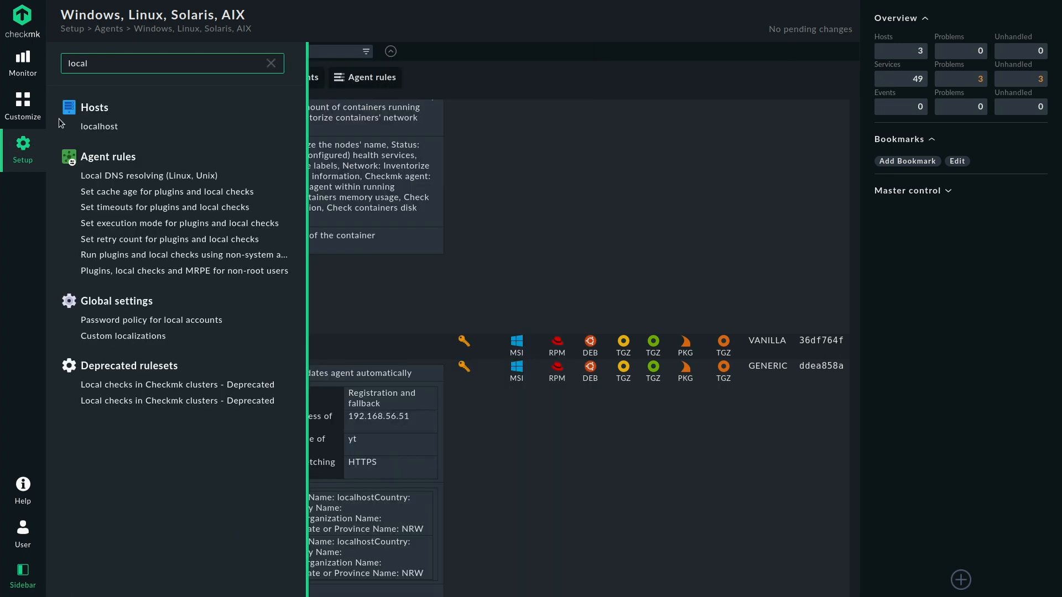
mouse_move(98, 127)
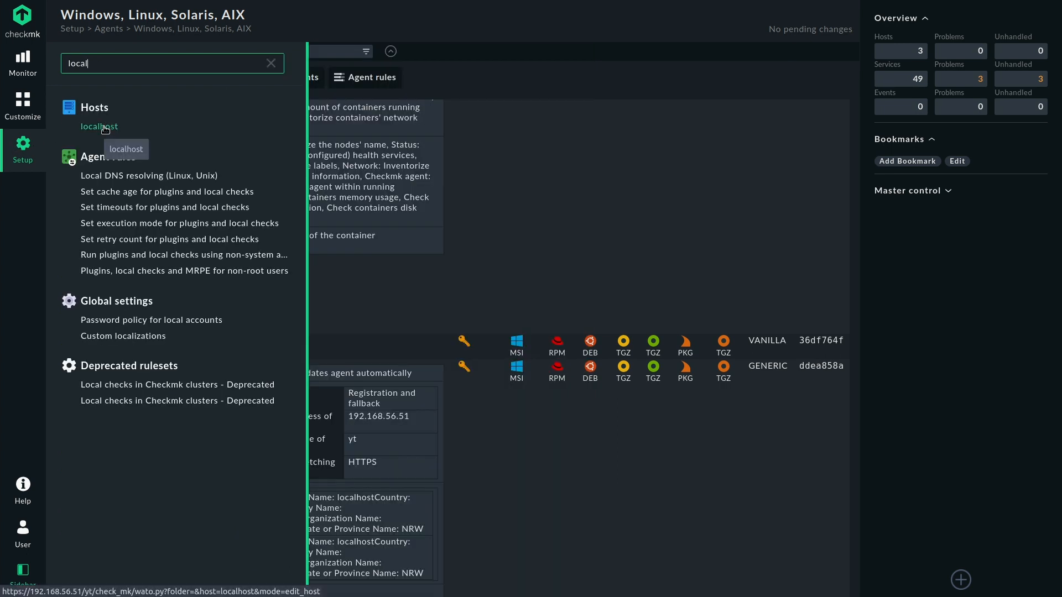
left_click(98, 126)
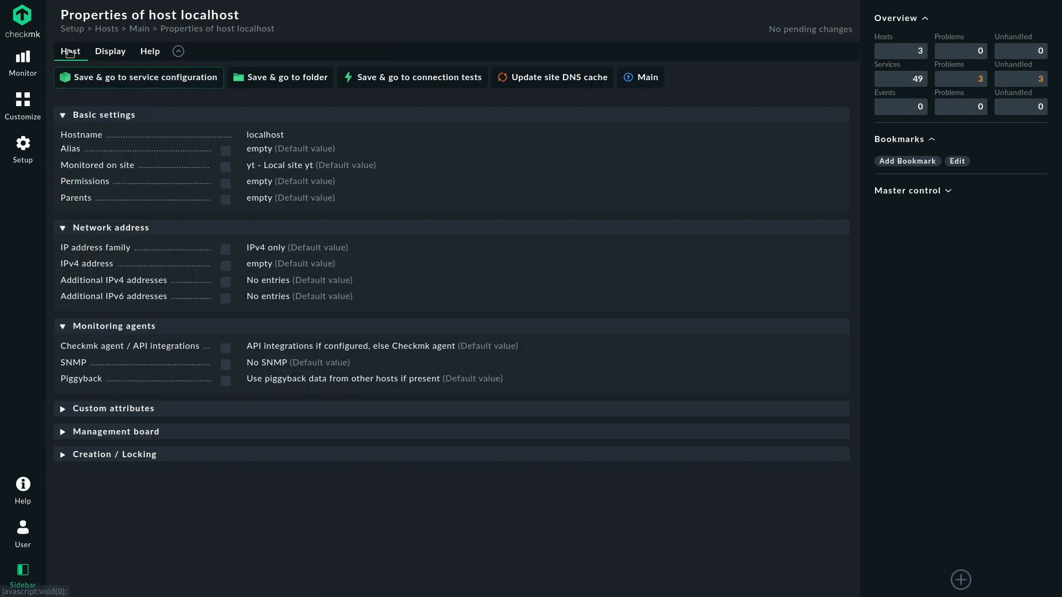
left_click(70, 51)
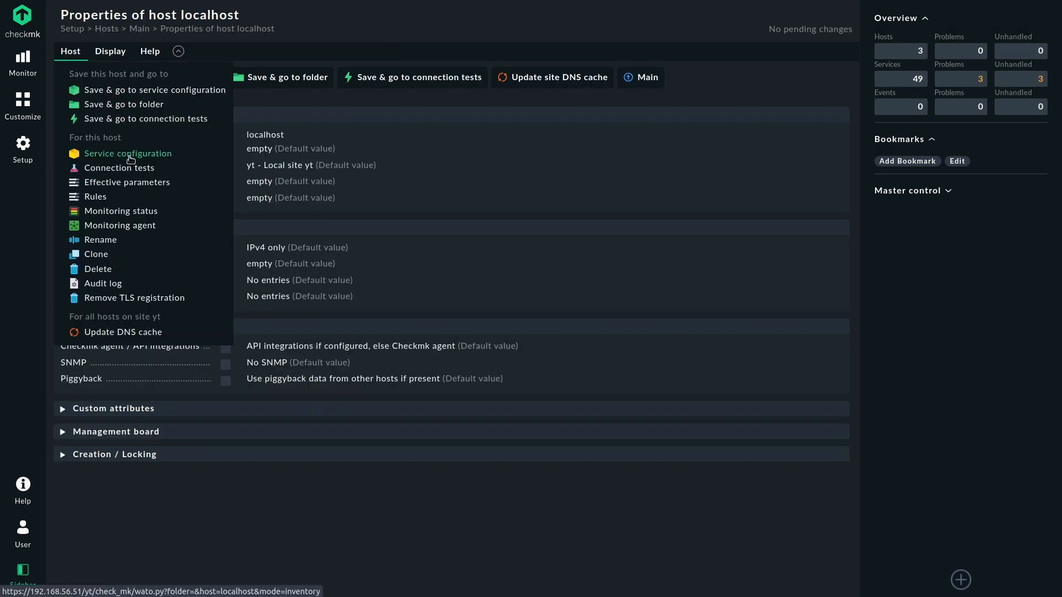
left_click(127, 154)
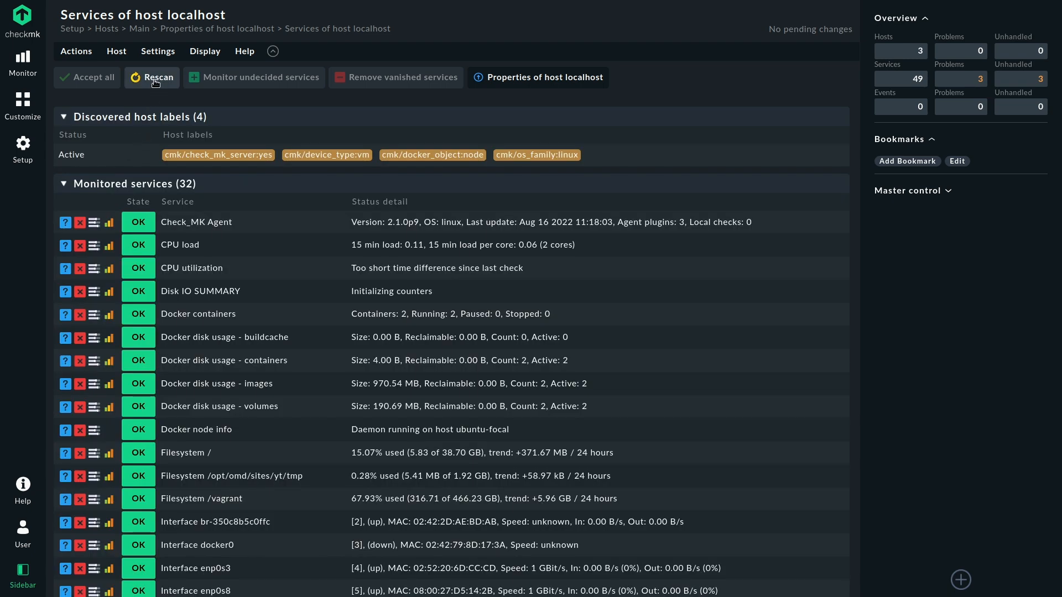
- Rescan localhost so the new MySQL and PostgreSQL services appear as undecided
left_click(151, 76)
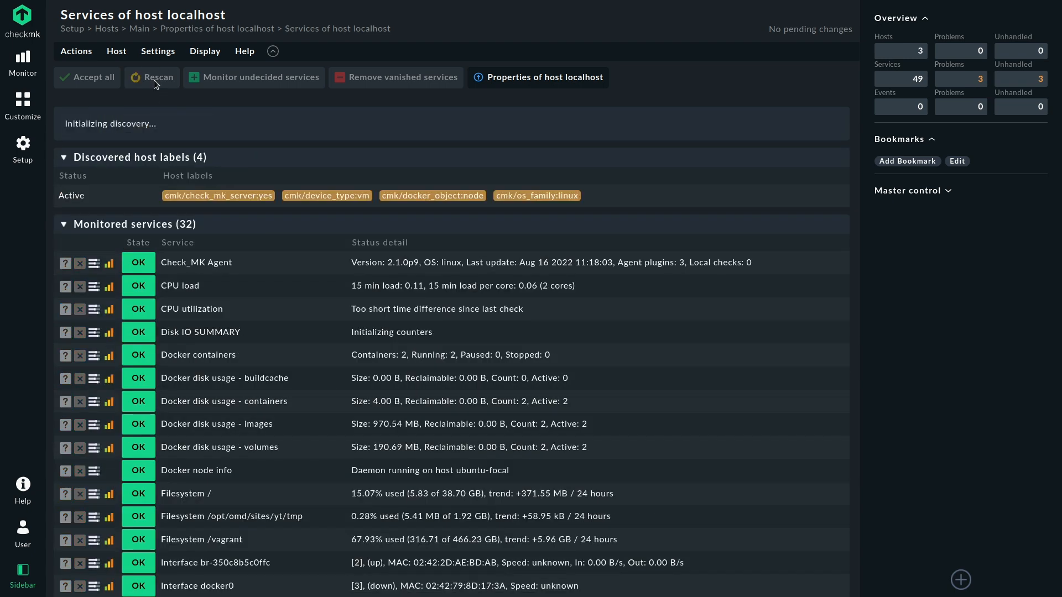
left_click(151, 76)
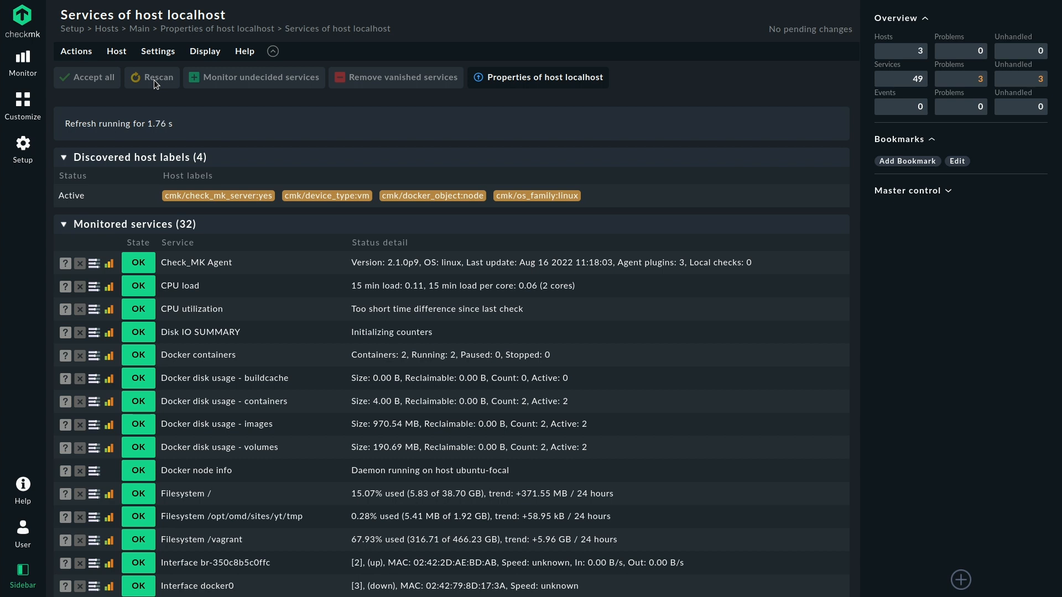
left_click(152, 76)
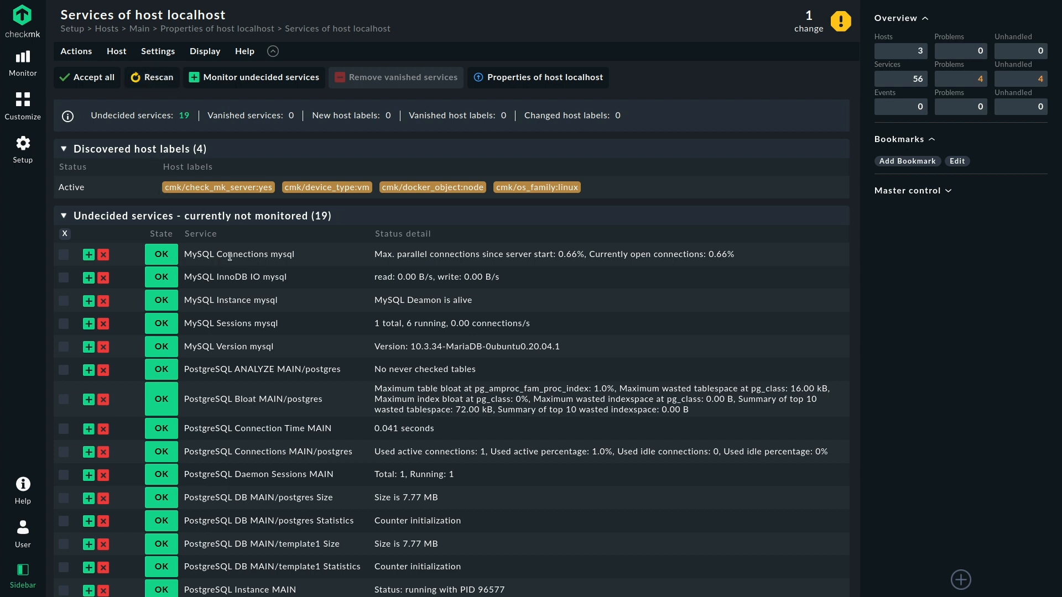
mouse_move(229, 254)
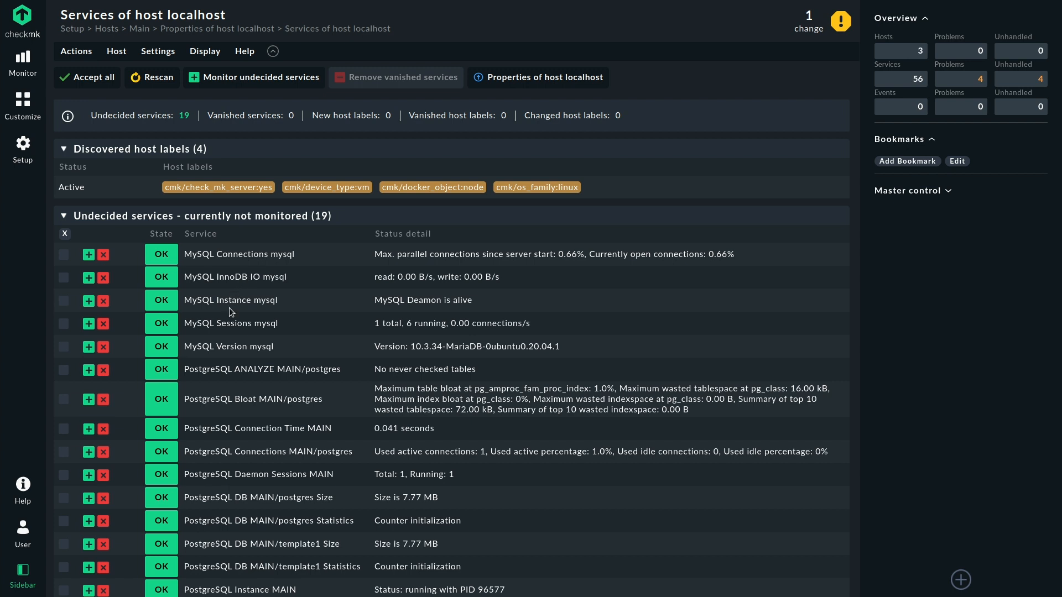
mouse_move(221, 328)
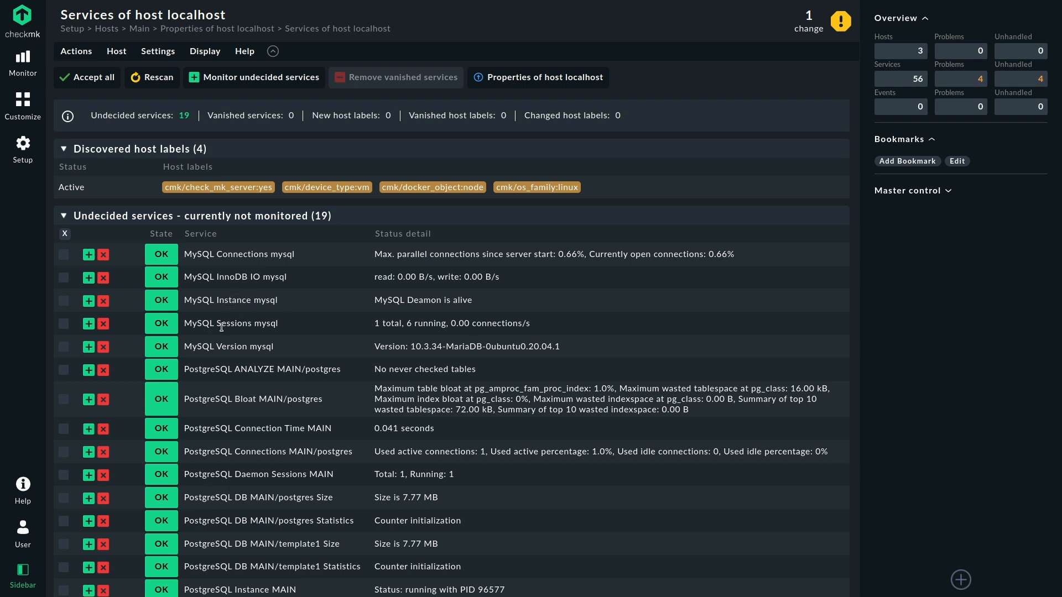
mouse_move(327, 325)
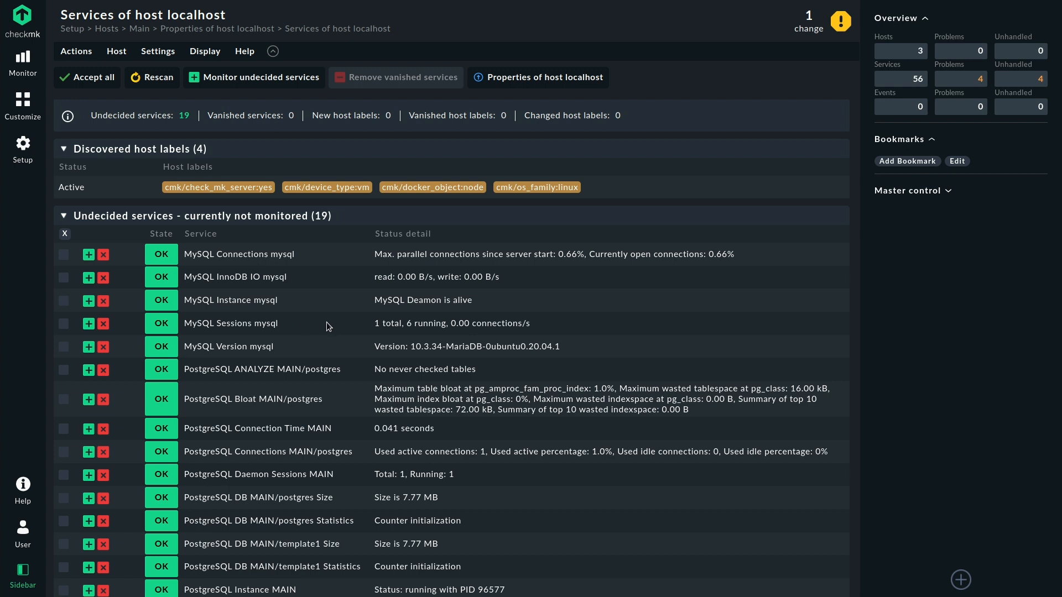
mouse_move(200, 347)
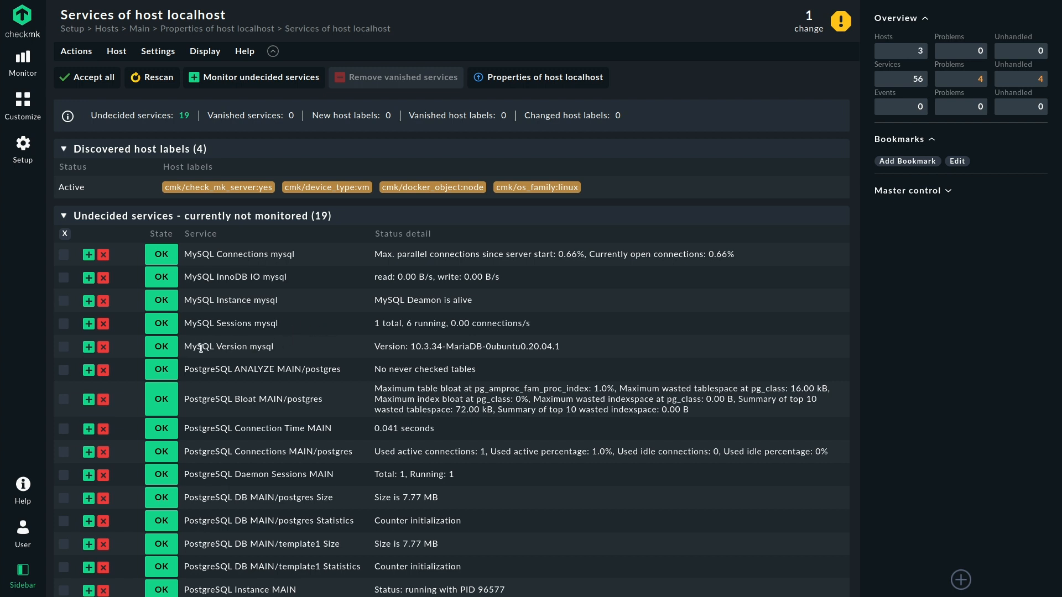
mouse_move(445, 356)
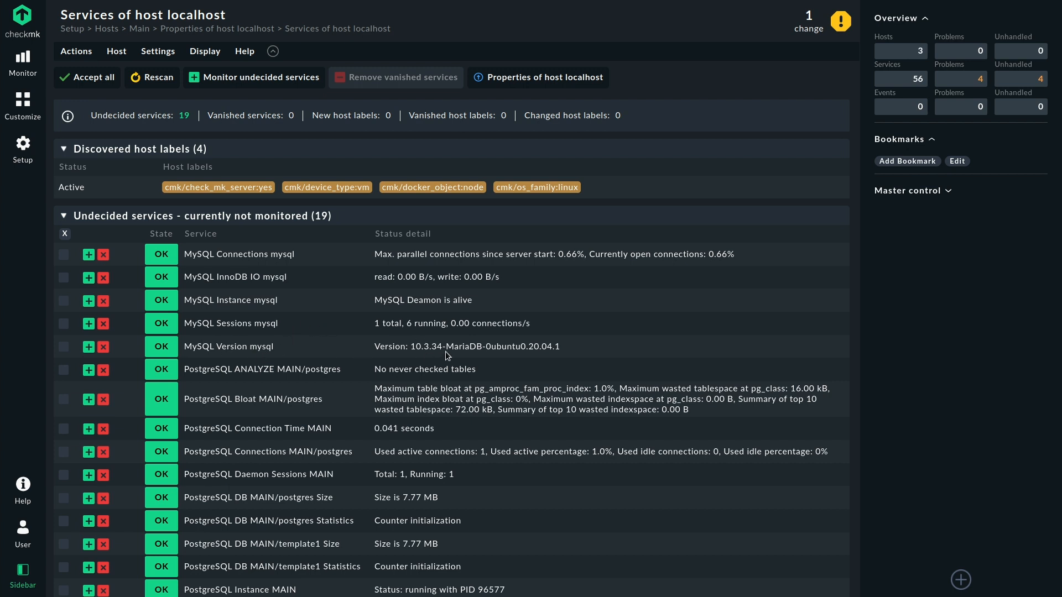
mouse_move(479, 370)
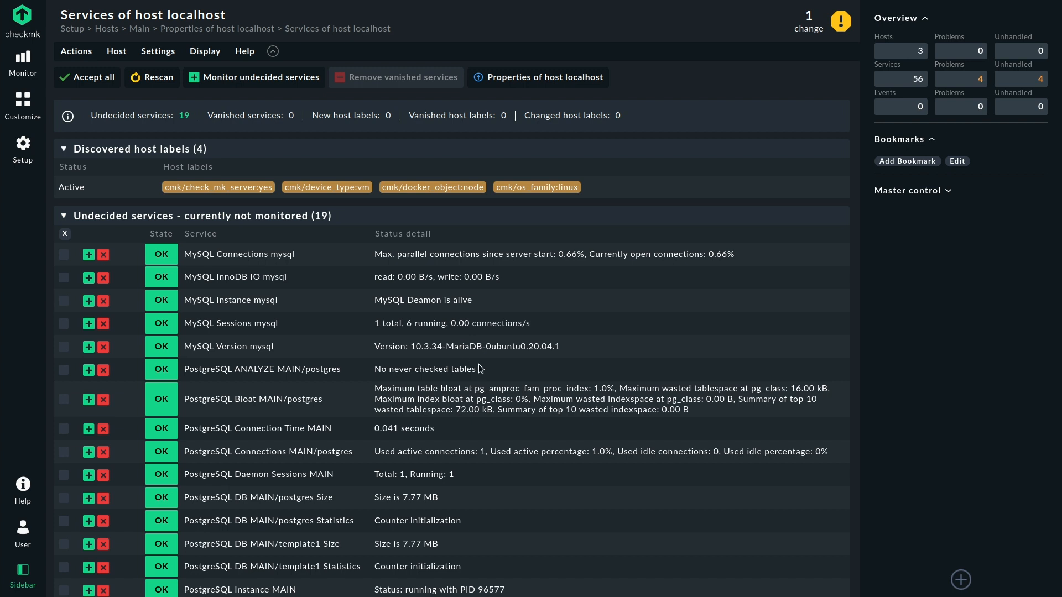
mouse_move(353, 412)
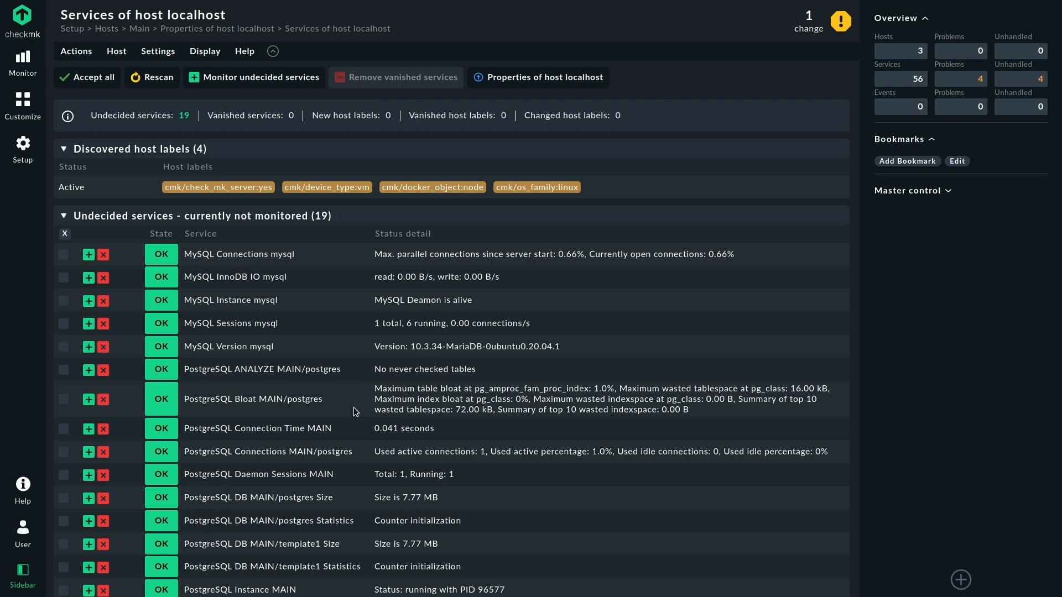
- Review the 19 undecided database services and accept them all into monitoring
scroll("down", 3)
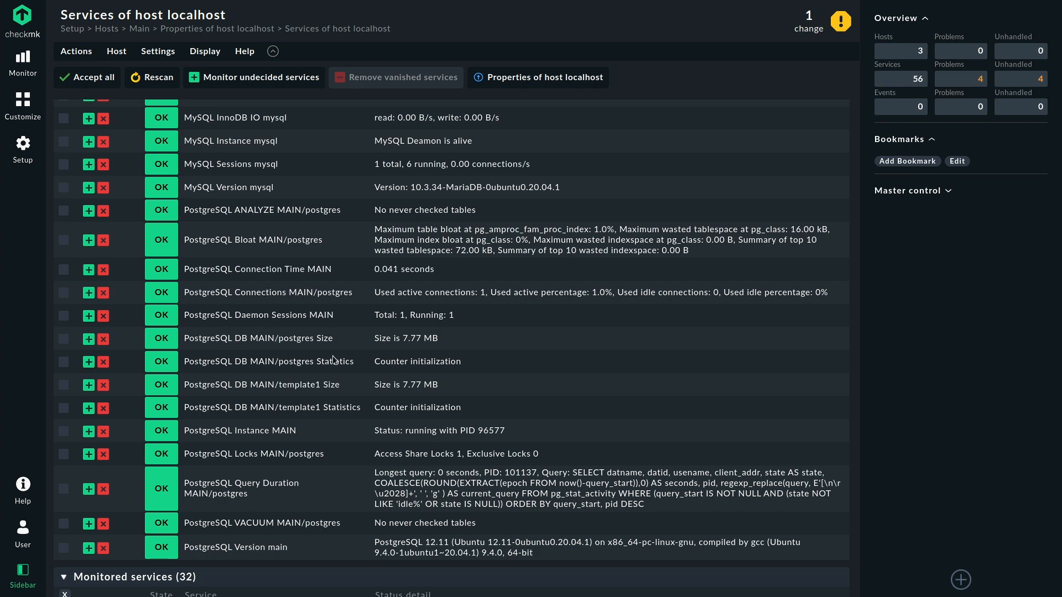
mouse_move(327, 475)
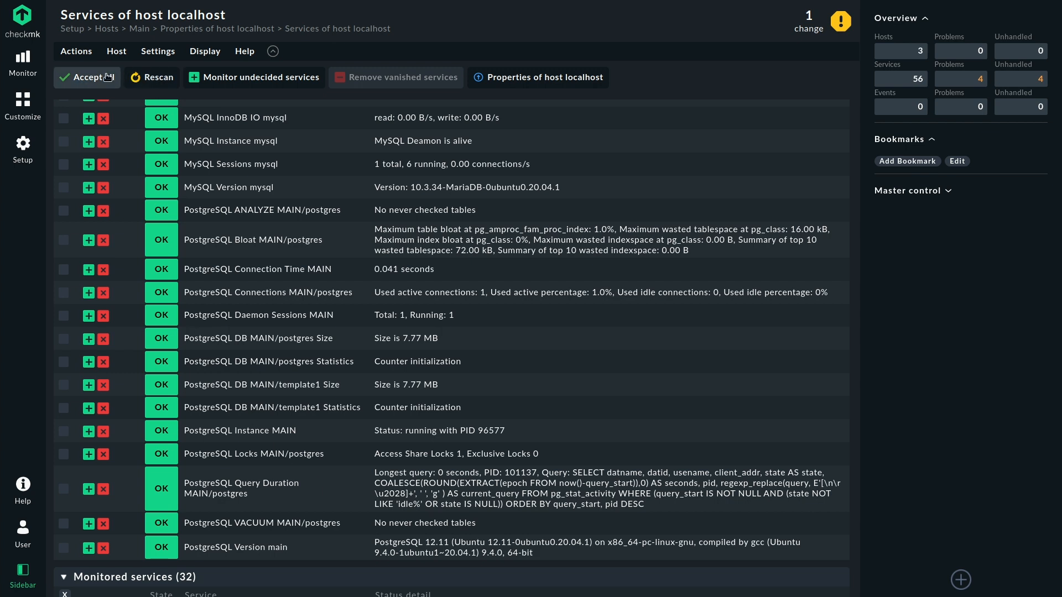
left_click(86, 76)
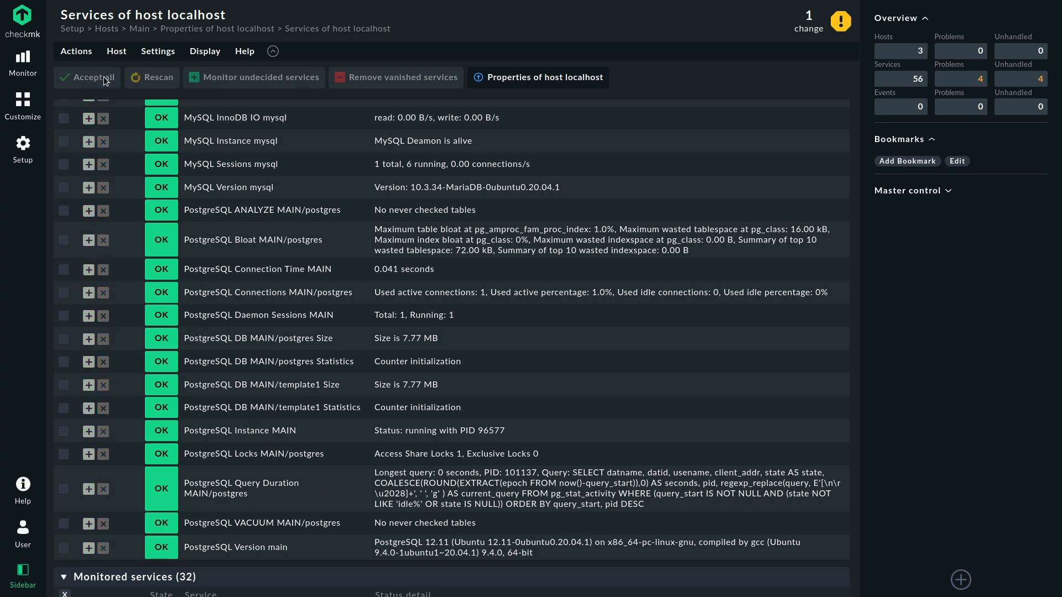